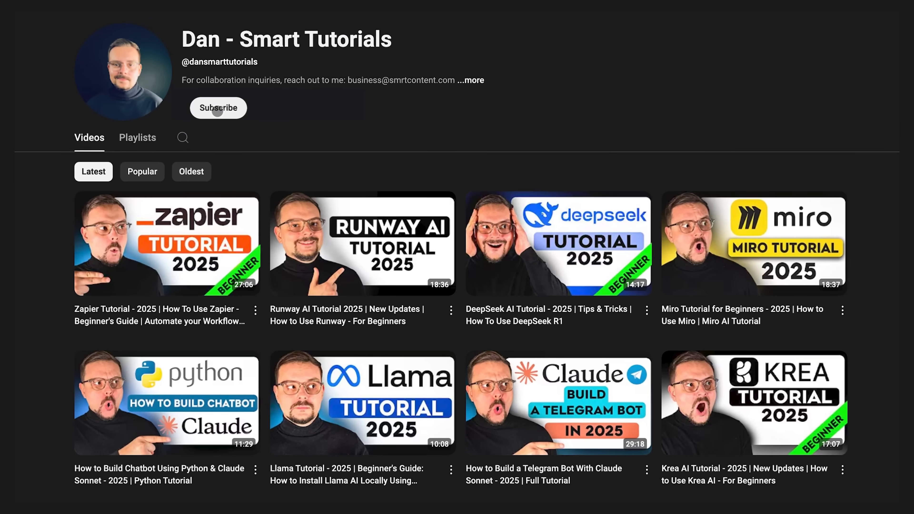
Subscribe to the Dan - Smart Tutorials channel so the button shows Subscribed.
left_click(218, 108)
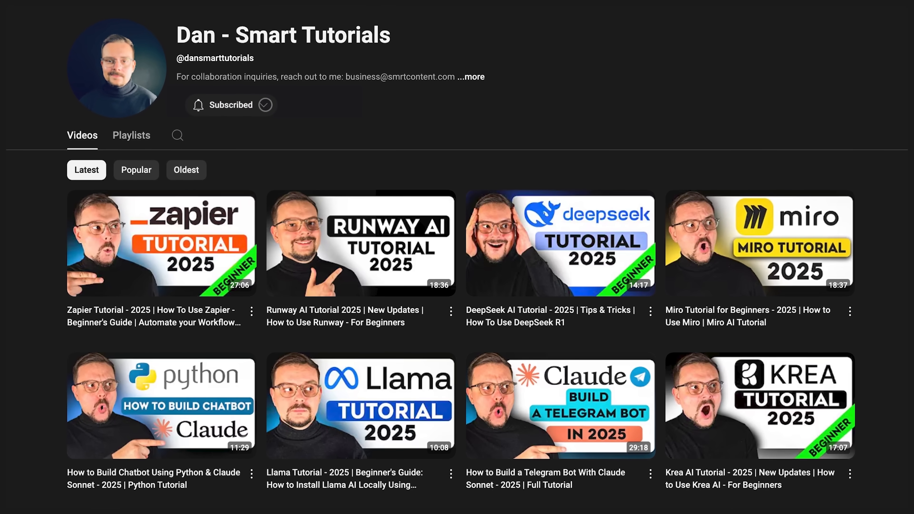